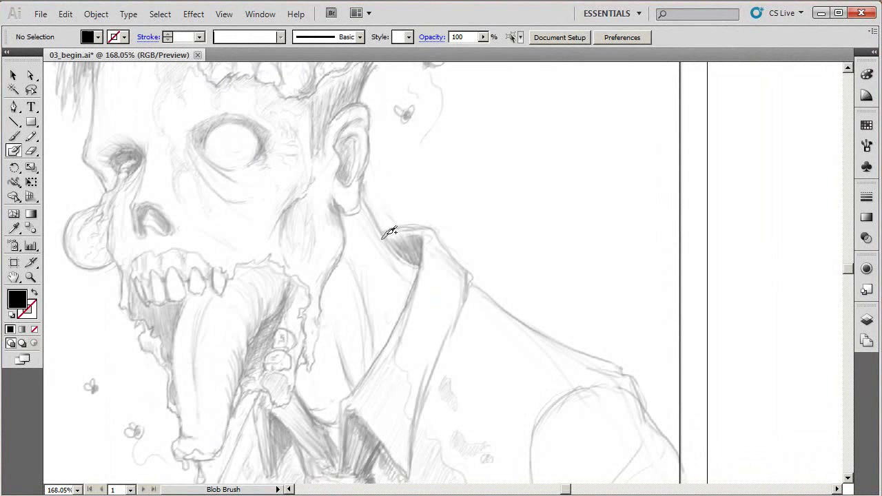
Step: Paint one thick black Blob Brush stroke along the collar edge beside the zombie's neck
{"action": "left_click_drag", "start_coordinate": [375, 229], "coordinate": [444, 228]}
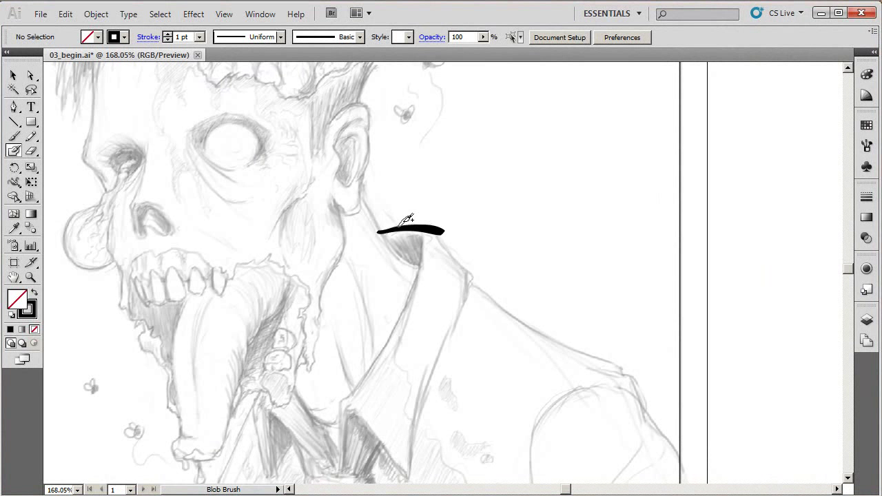